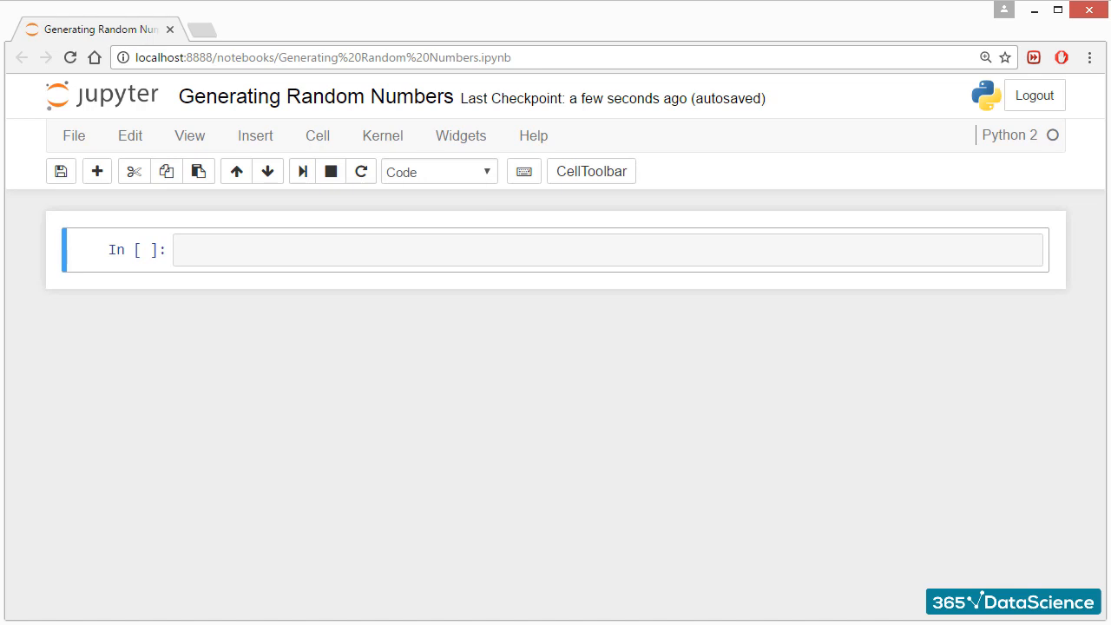
- Enter 'import random' in the first code cell and run it
left_click(608, 250)
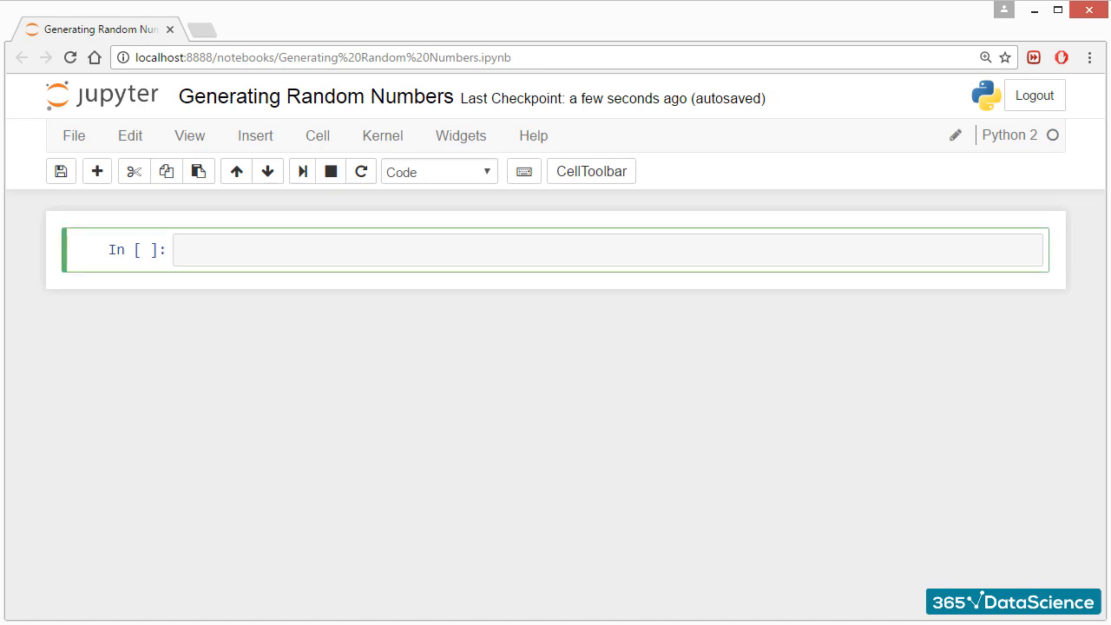
type("import random")
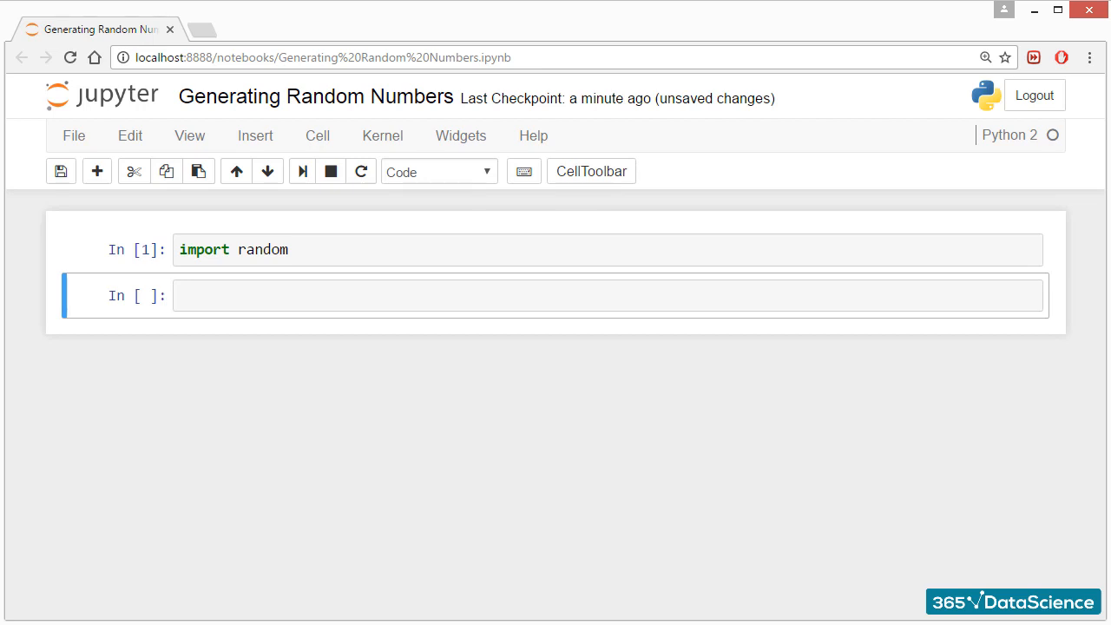
- Run a cell with 'prob = random.random()' and 'print prob', printing 0.40801926778
type("prob = random.random(")
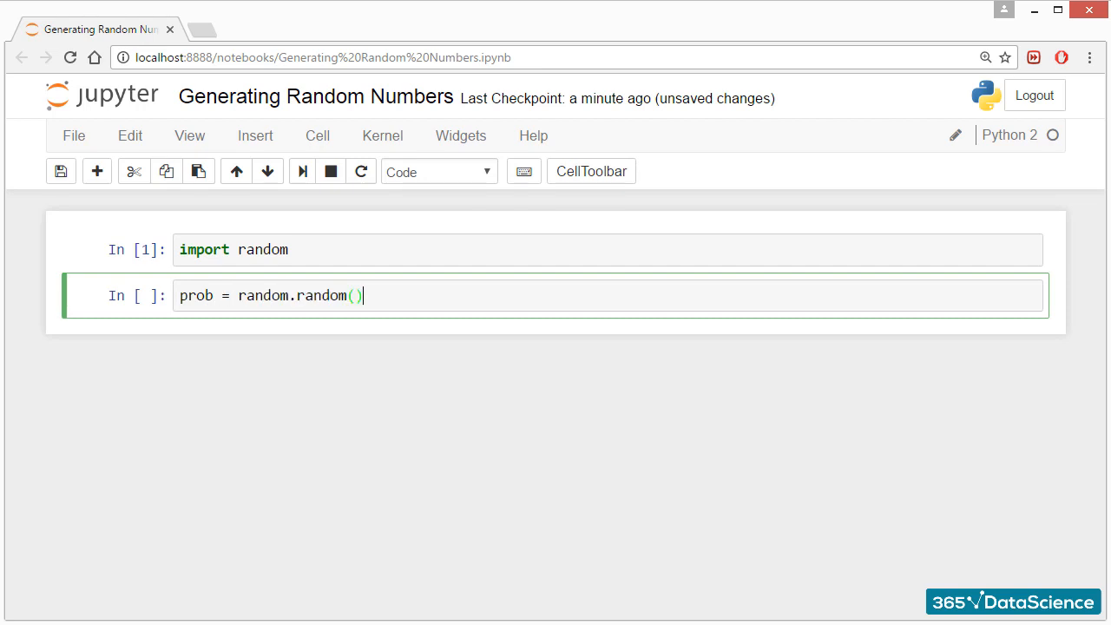
type("print prob")
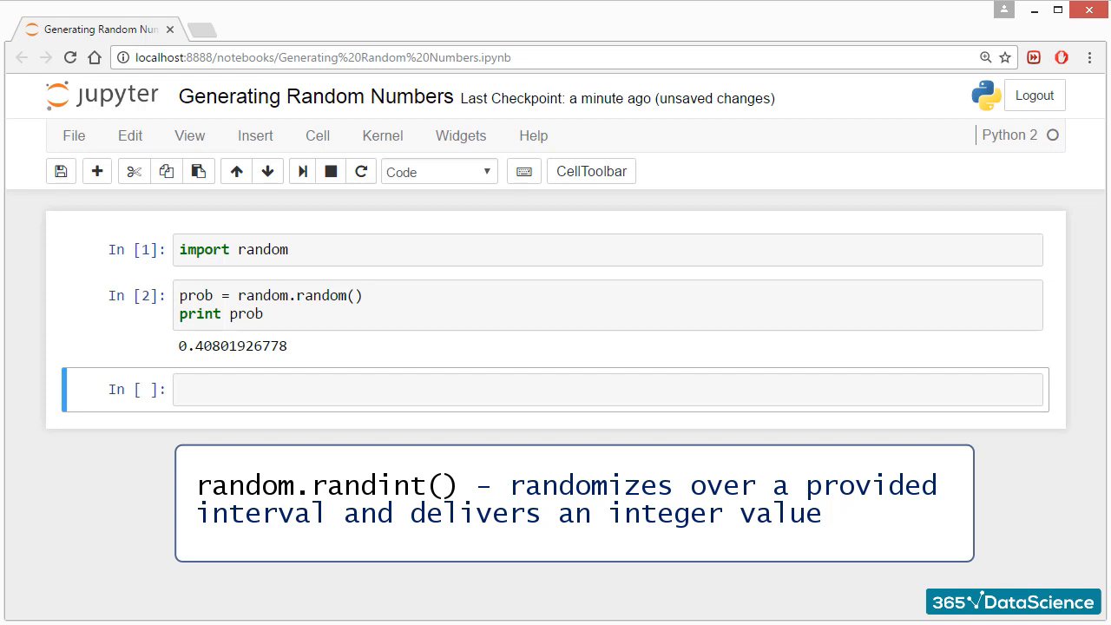
- Run a cell with 'number = random.randint(1,6)' and 'print number', showing 2
type("n")
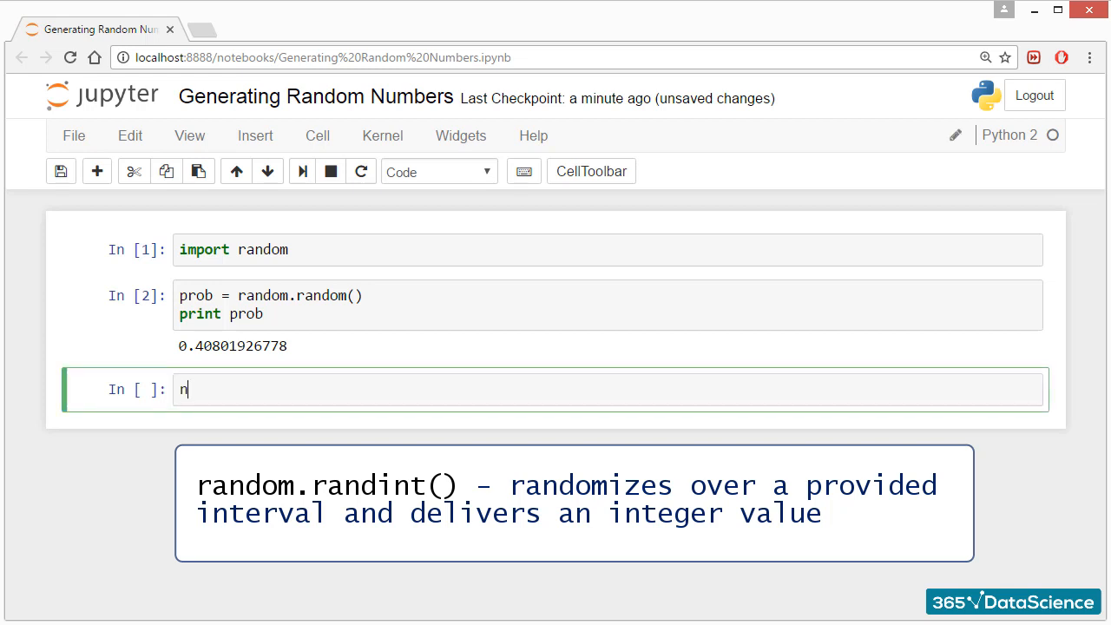
type("umber = random")
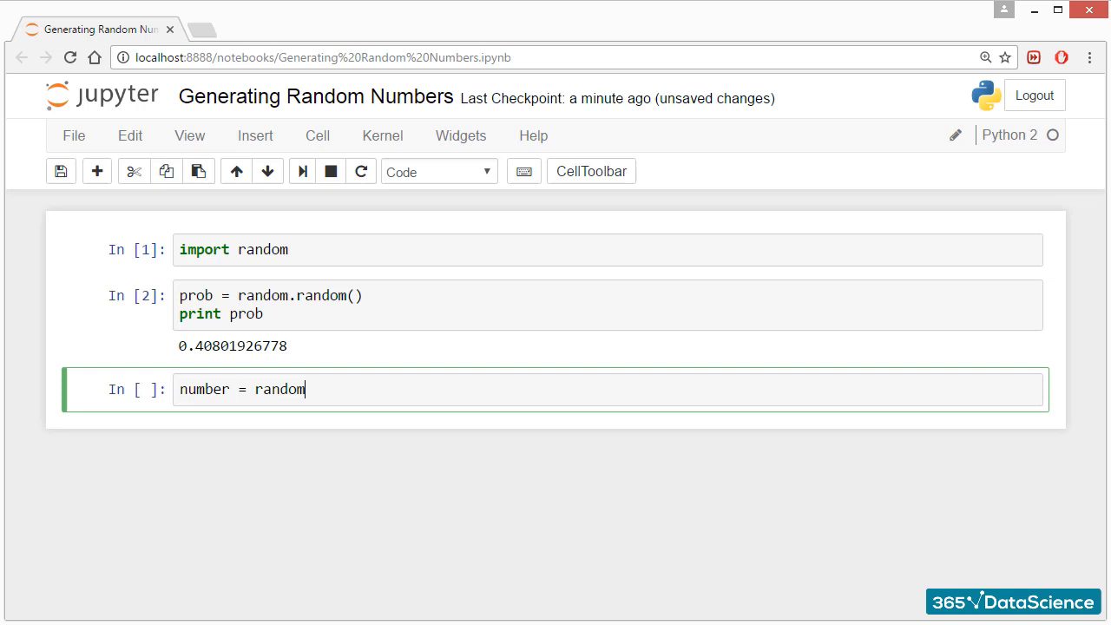
type(".randint")
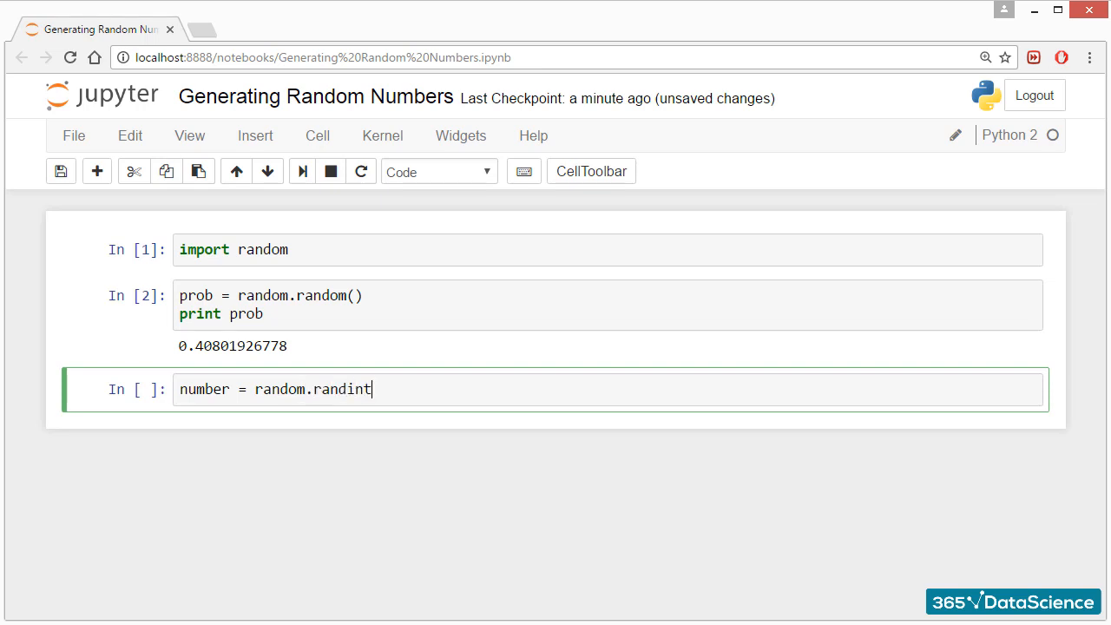
type("(1,6)")
type("print")
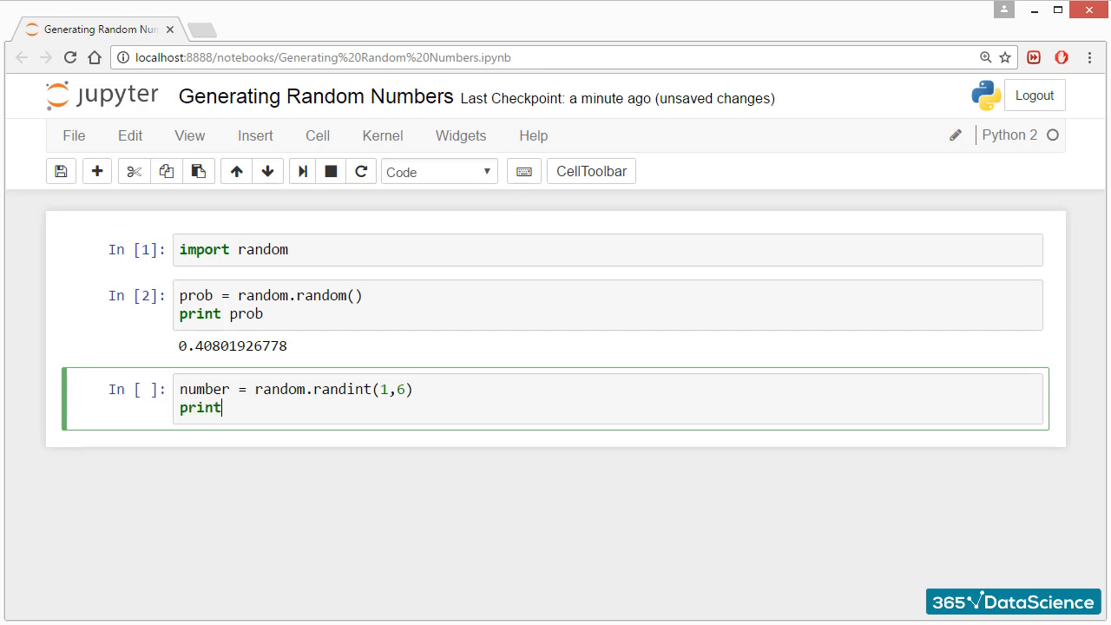
type("number")
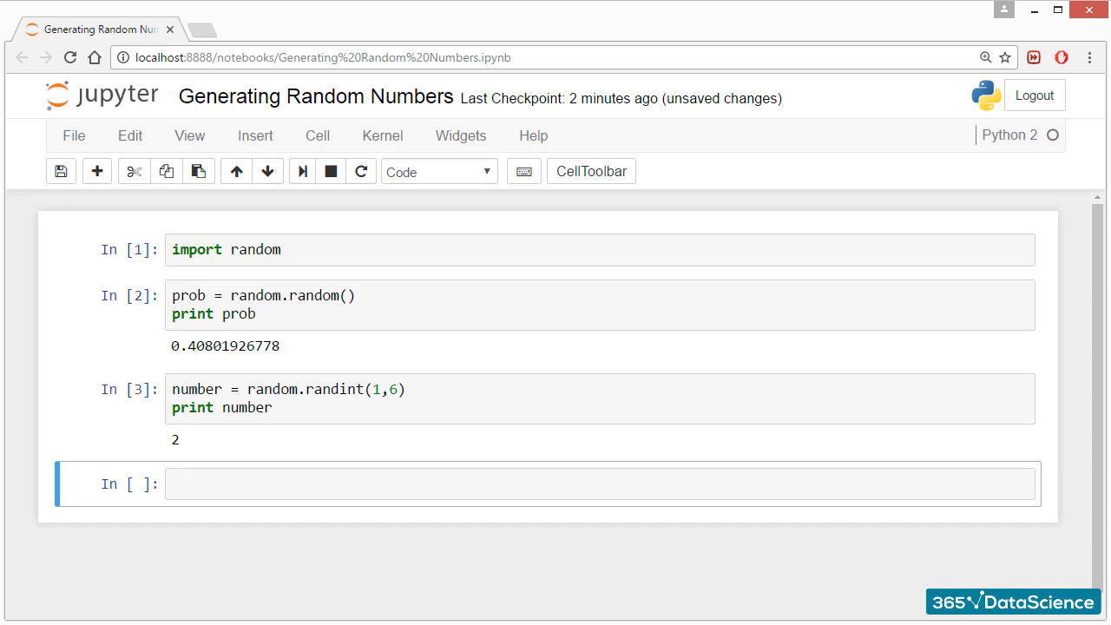
- Enter 'import numpy as np' in the empty cell and run it
type("import")
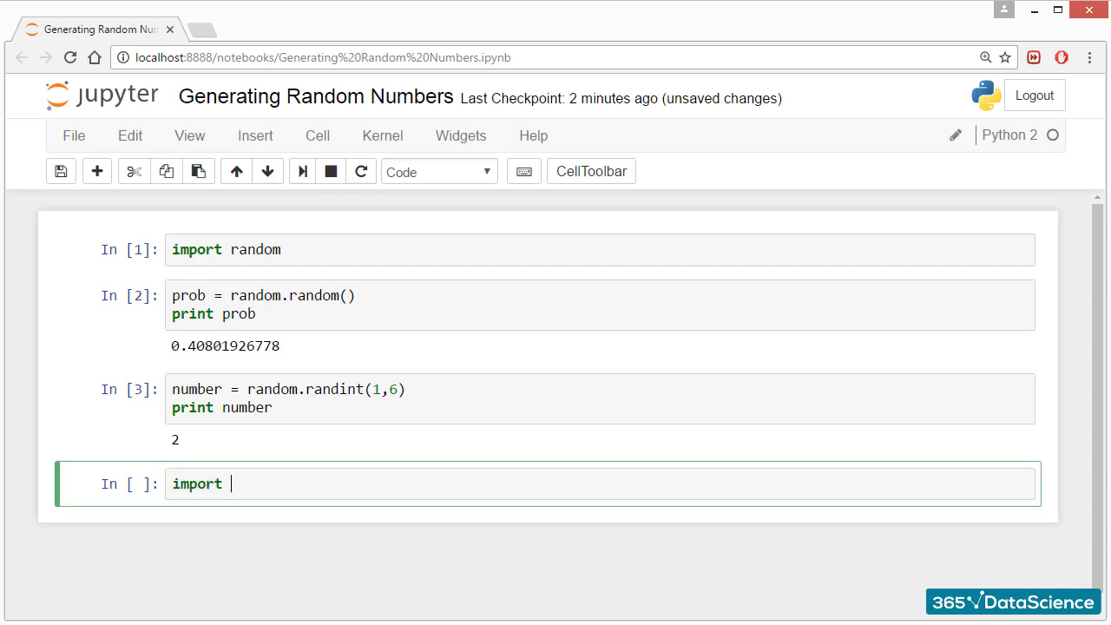
type("numpy as np")
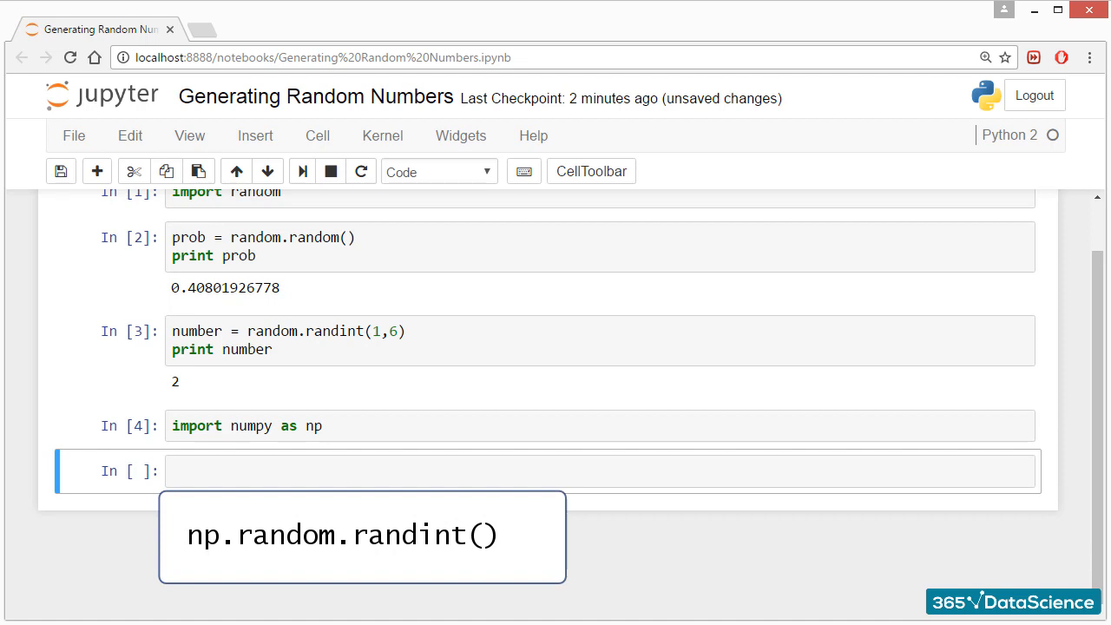
- Type 'np.random.randint(1,6,(4,6))' into the new cell without running it
type("np.random.randin")
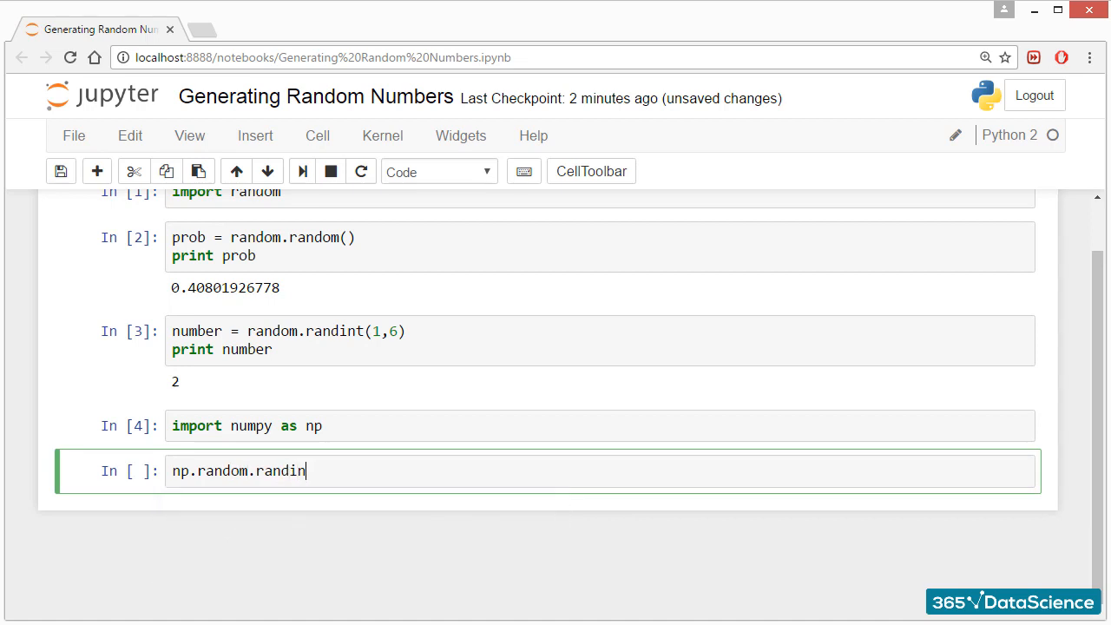
type("t()")
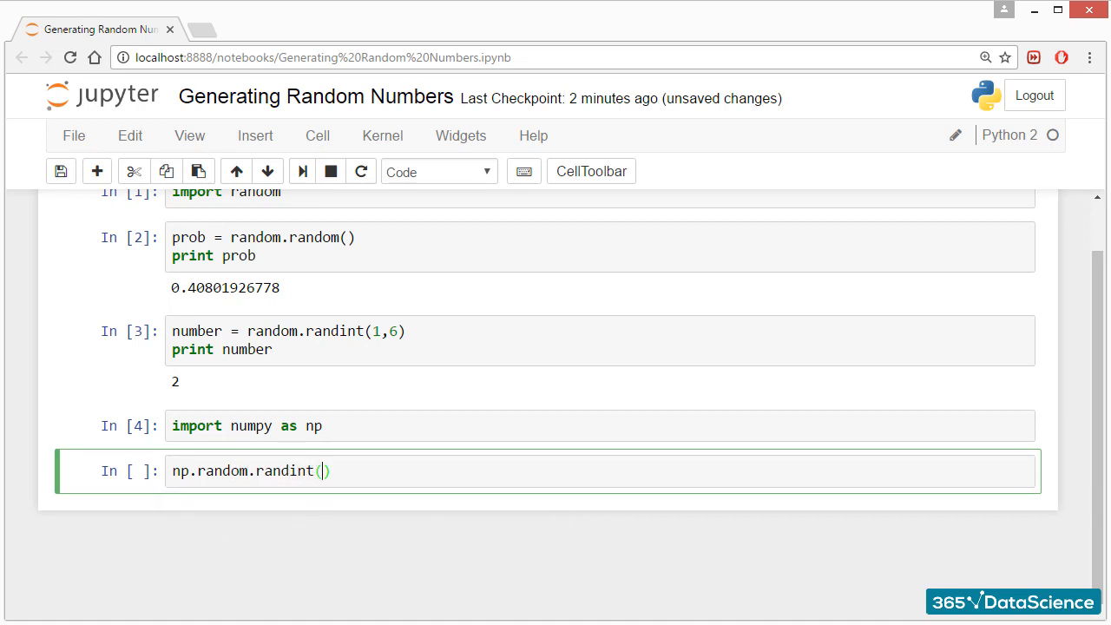
type("1,6")
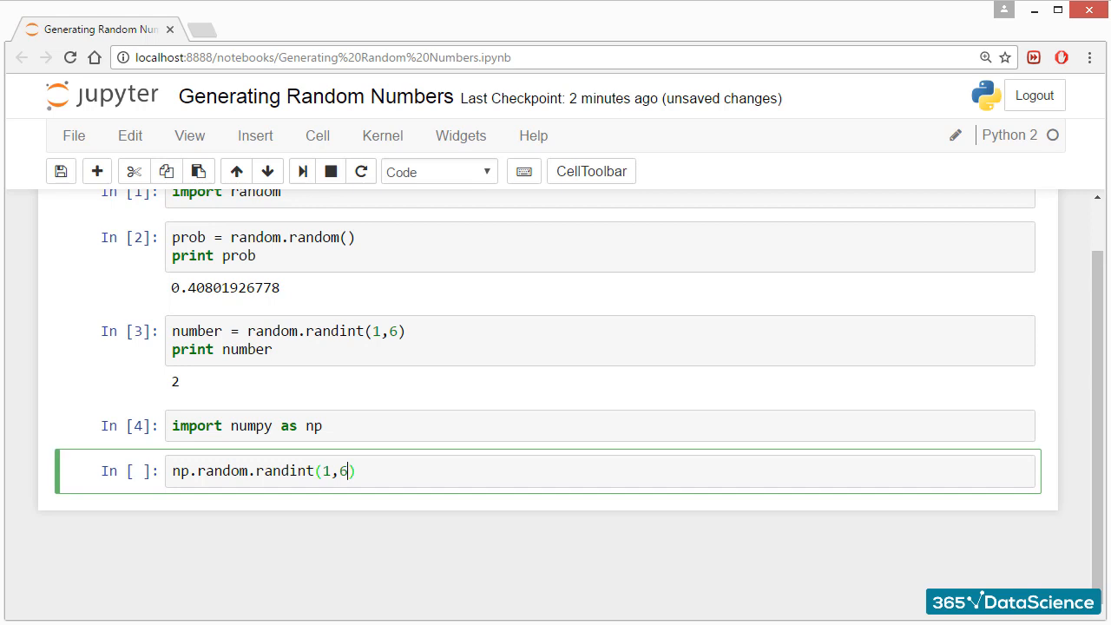
type("()")
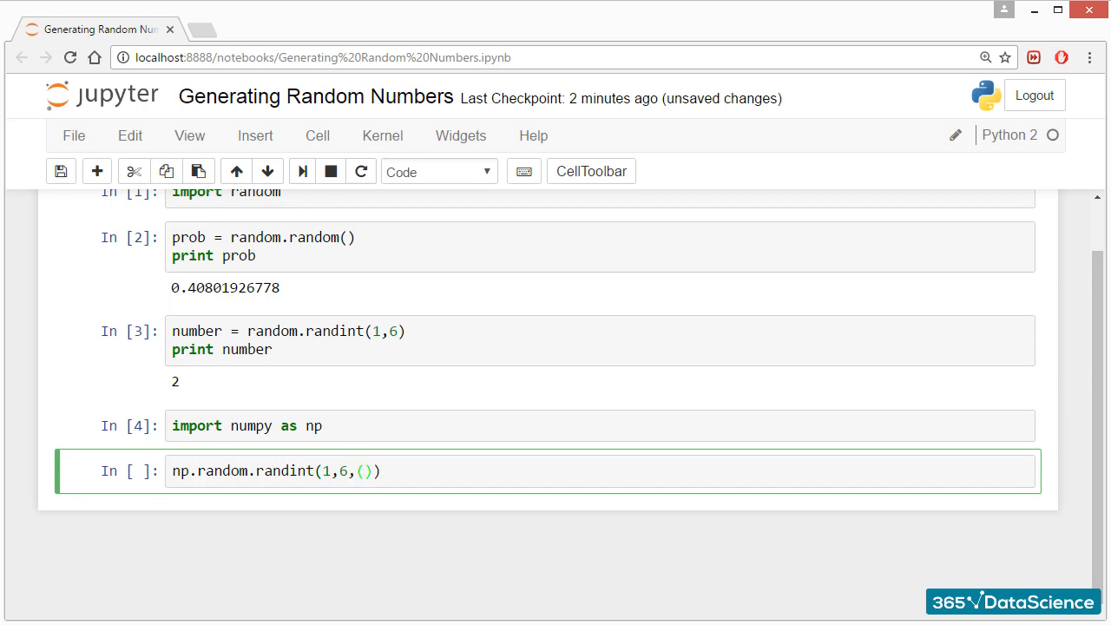
type("4,6")
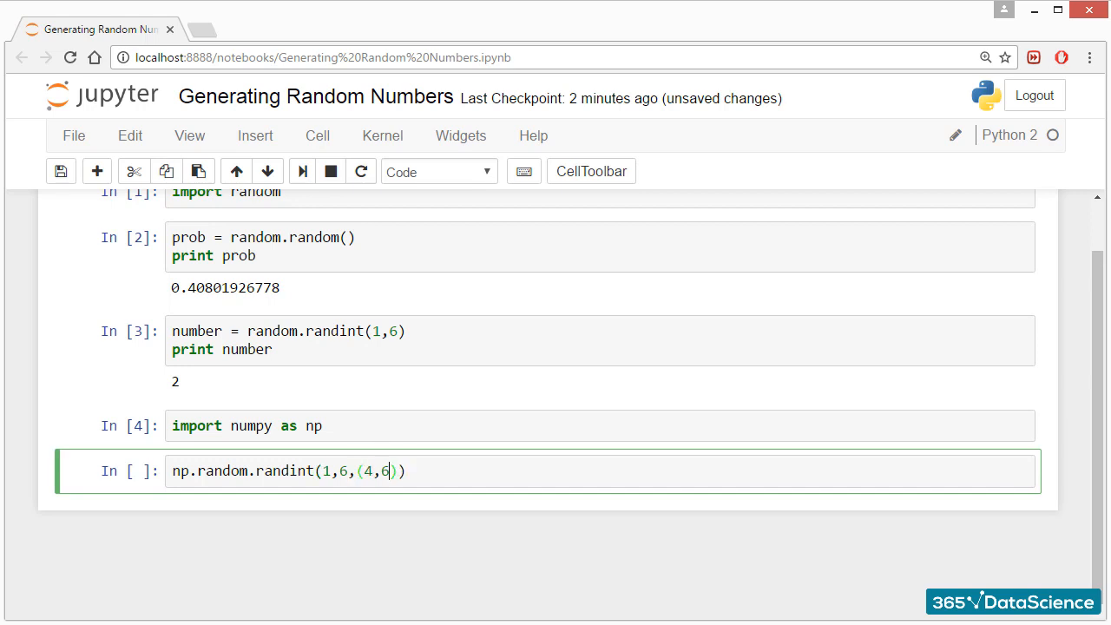